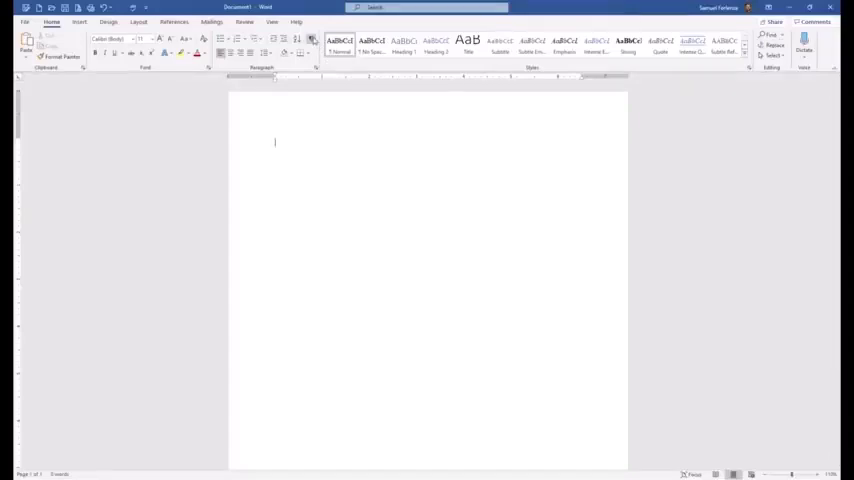
{"action": "mouse_move", "coordinate": [312, 54]}
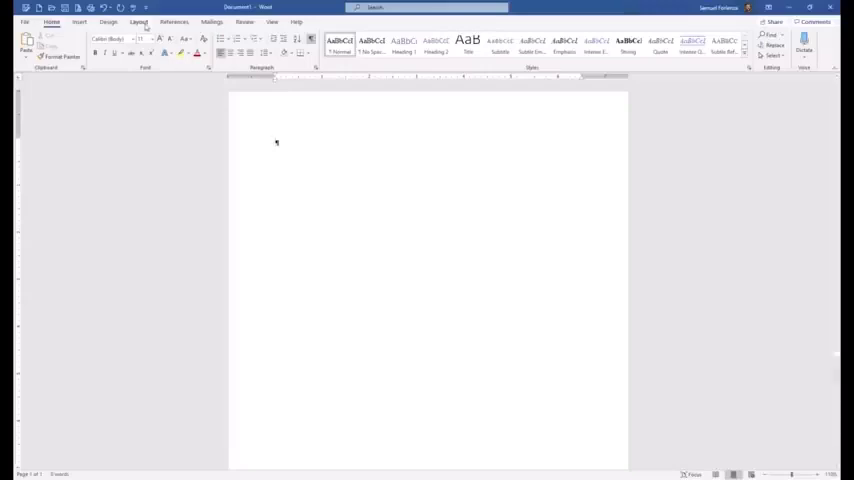
- Set custom page margins of 1 inch on all sides via Layout > Margins
{"action": "left_click", "coordinate": [138, 22]}
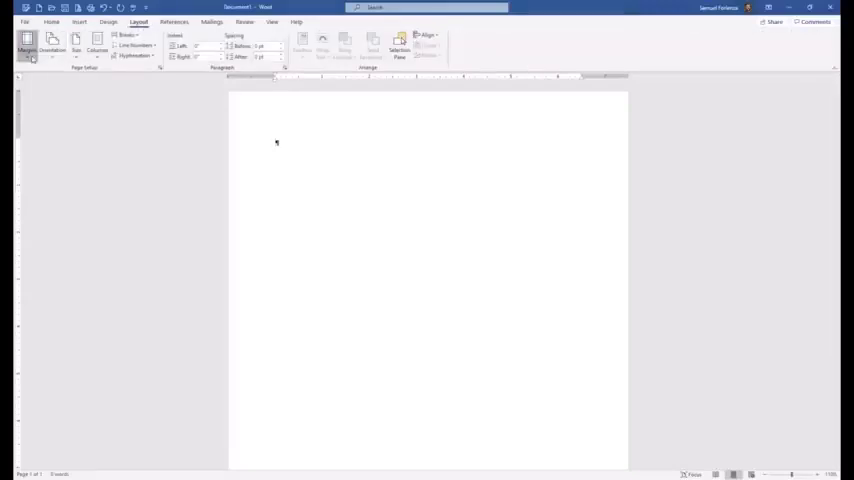
{"action": "left_click", "coordinate": [28, 44]}
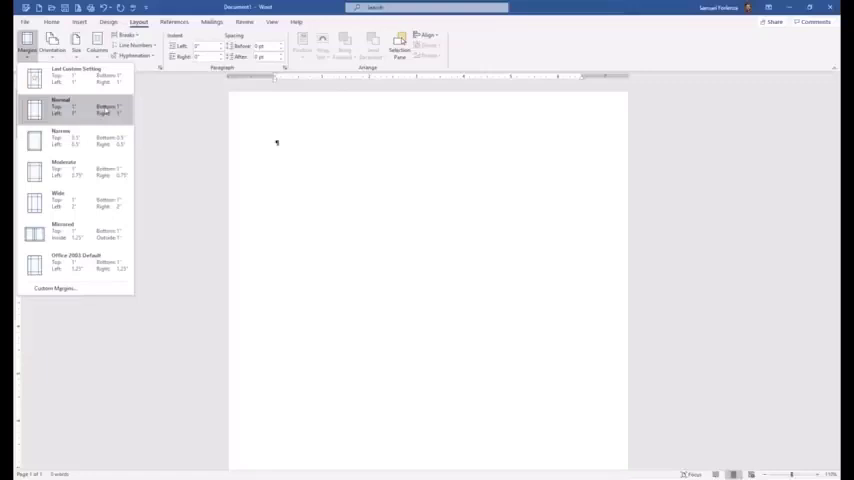
{"action": "mouse_move", "coordinate": [76, 170]}
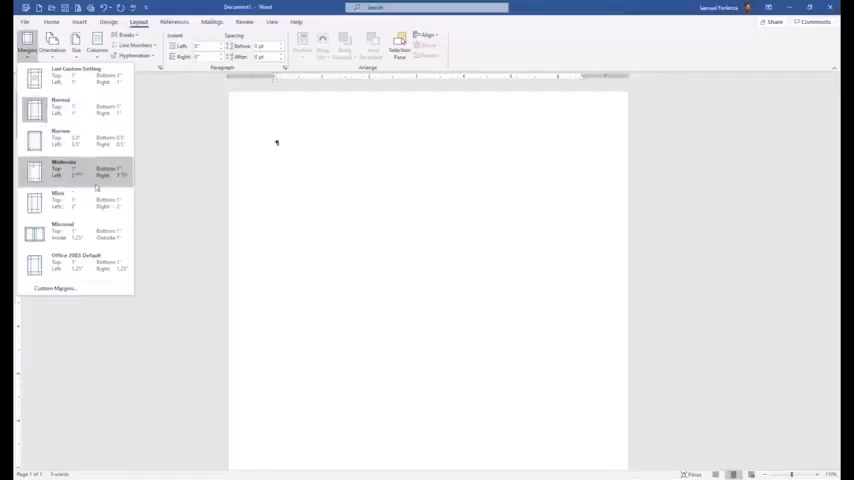
{"action": "left_click", "coordinate": [54, 288]}
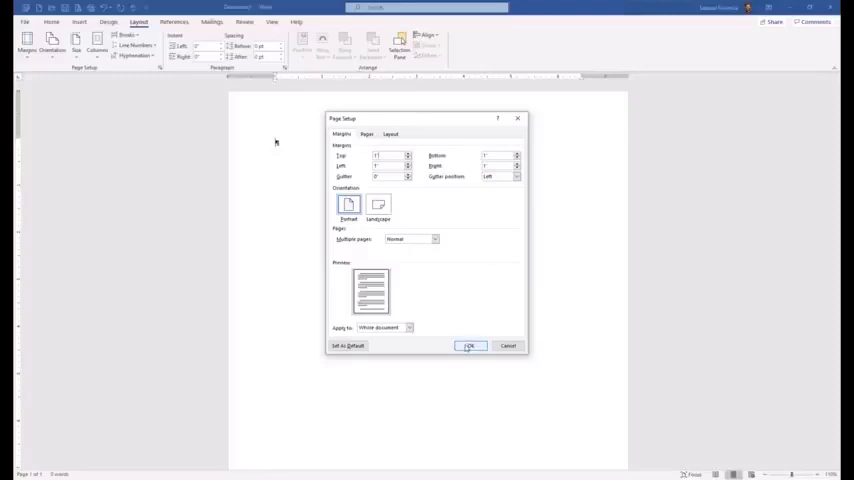
{"action": "left_click", "coordinate": [470, 346]}
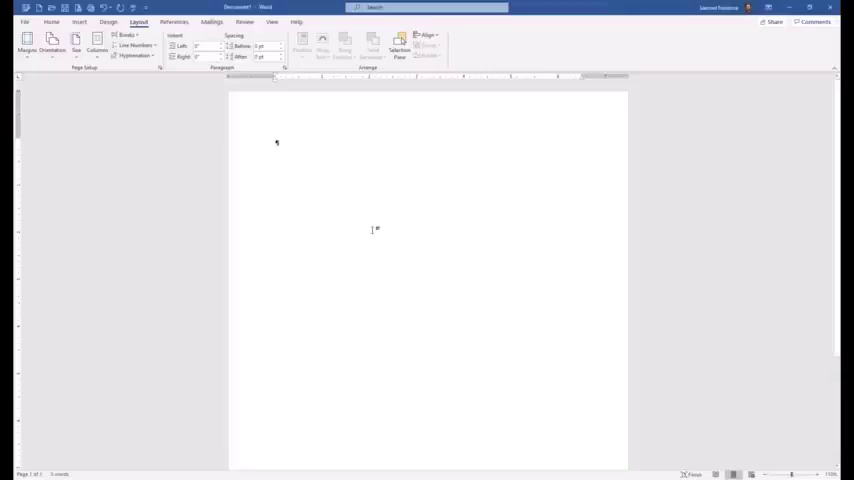
{"action": "mouse_move", "coordinate": [276, 142]}
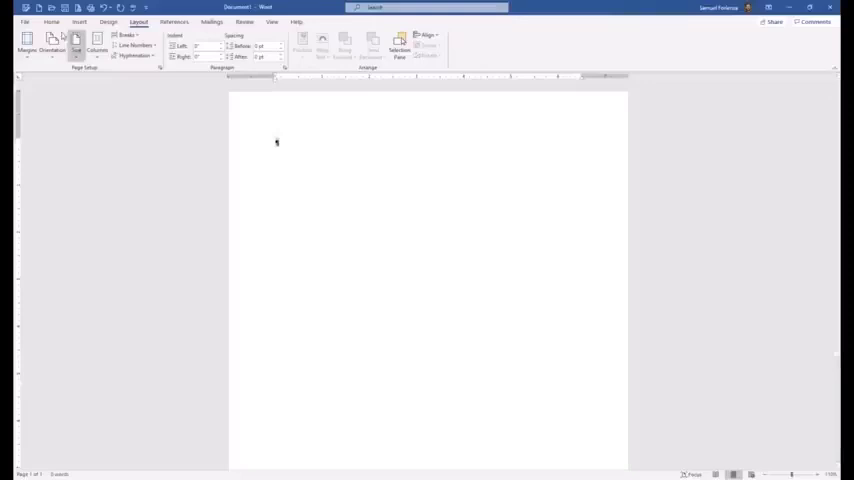
- Set line spacing to 2.0 from the Home ribbon's Line and Paragraph Spacing list
{"action": "left_click", "coordinate": [52, 22]}
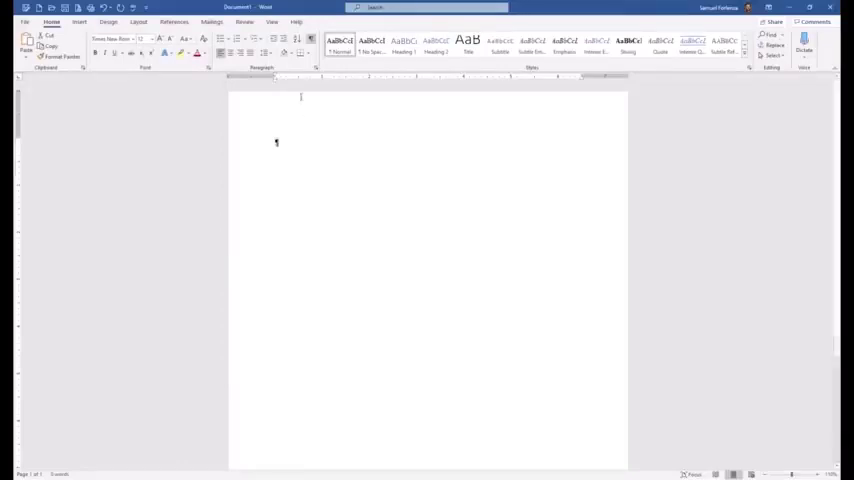
{"action": "mouse_move", "coordinate": [268, 52]}
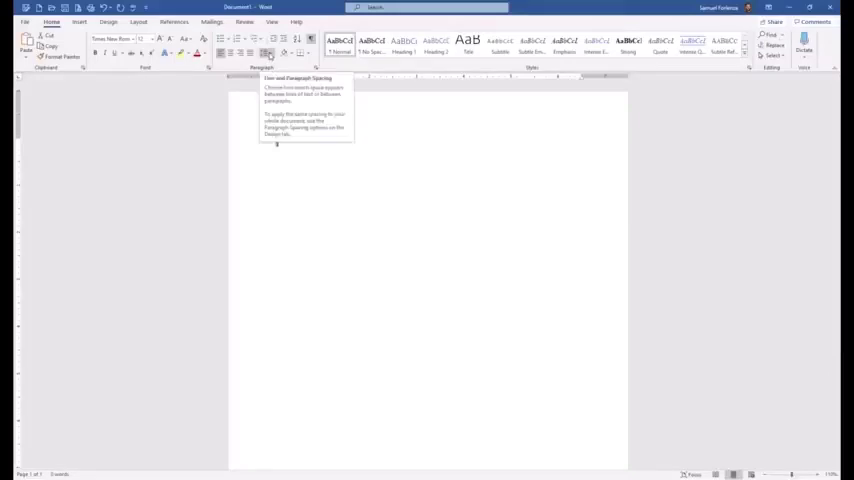
{"action": "left_click", "coordinate": [266, 52]}
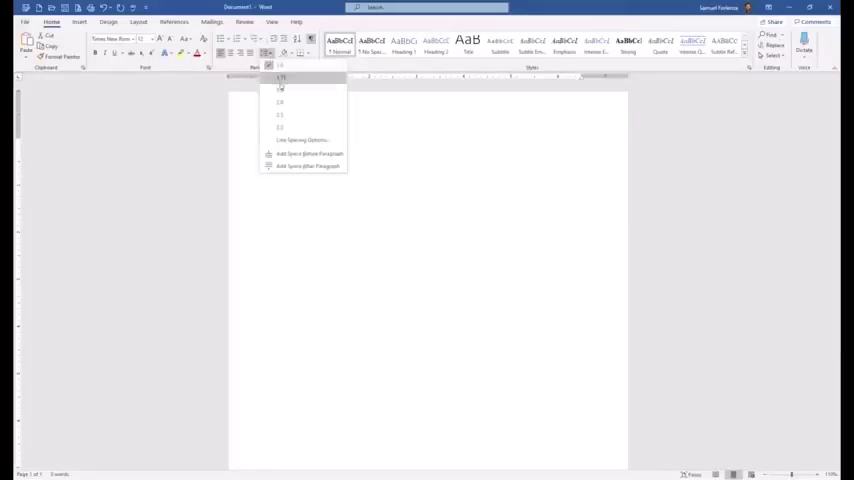
{"action": "left_click", "coordinate": [280, 76]}
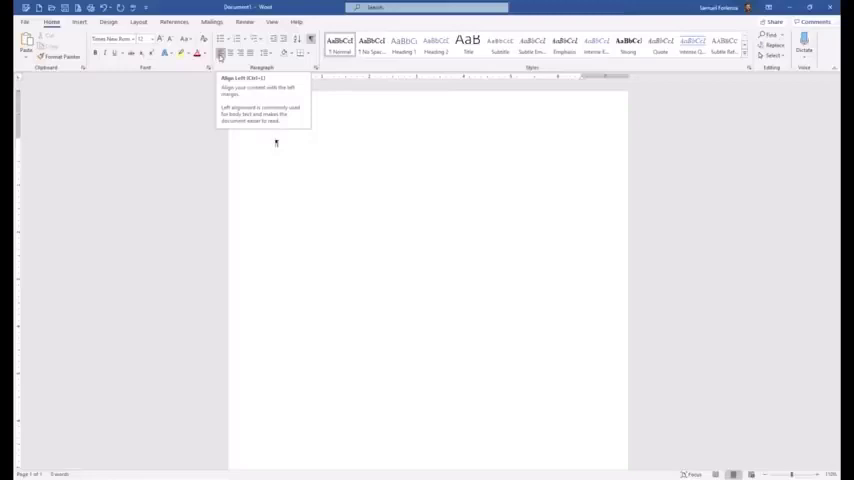
{"action": "mouse_move", "coordinate": [308, 158]}
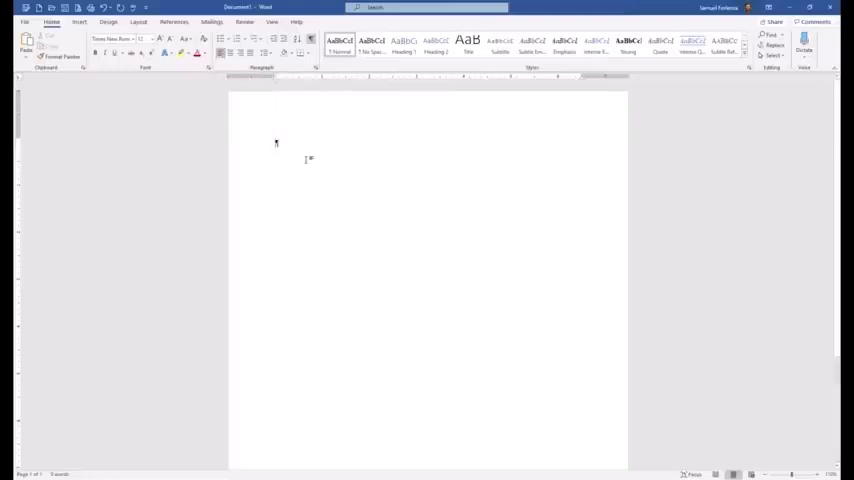
{"action": "mouse_move", "coordinate": [304, 226]}
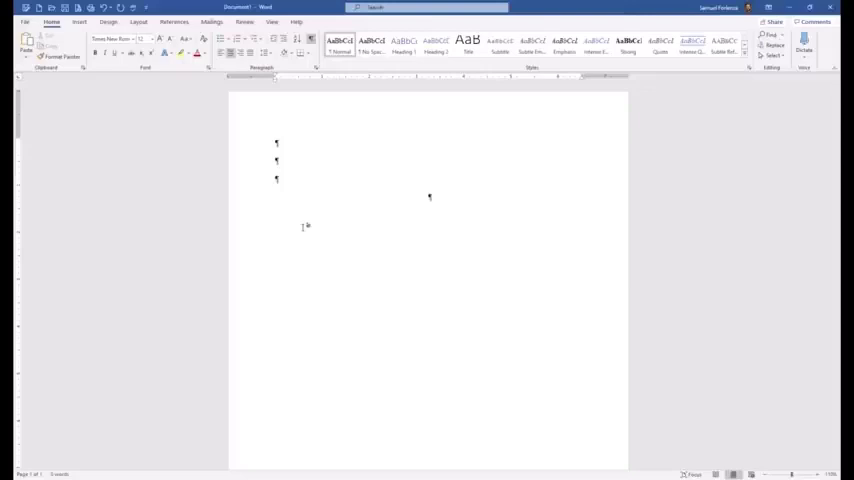
- Enter the bold centred title 'Your Title Goes Here' and subtitle 'Can Put a Subtitle Here'
{"action": "type", "text": "Your Title Goes Here"}
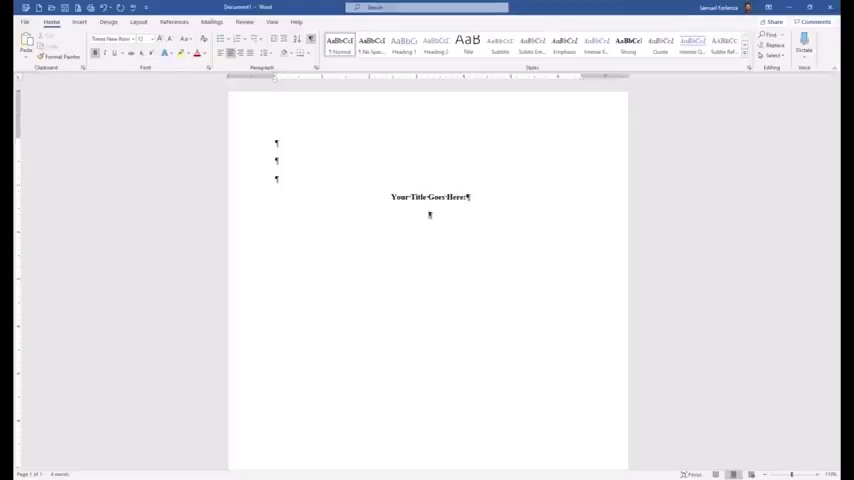
{"action": "type", "text": "Can Put a Subtitle Here"}
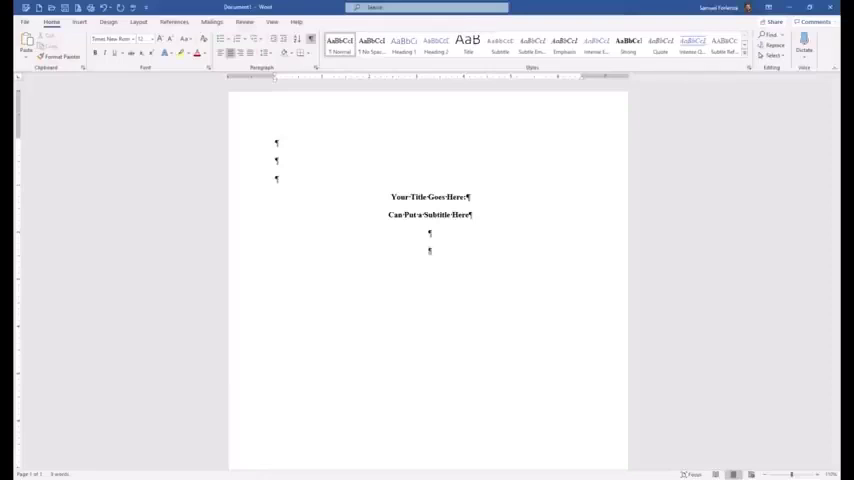
- Add the author line 'First M. Last' centred below the subtitle
{"action": "type", "text": "First"}
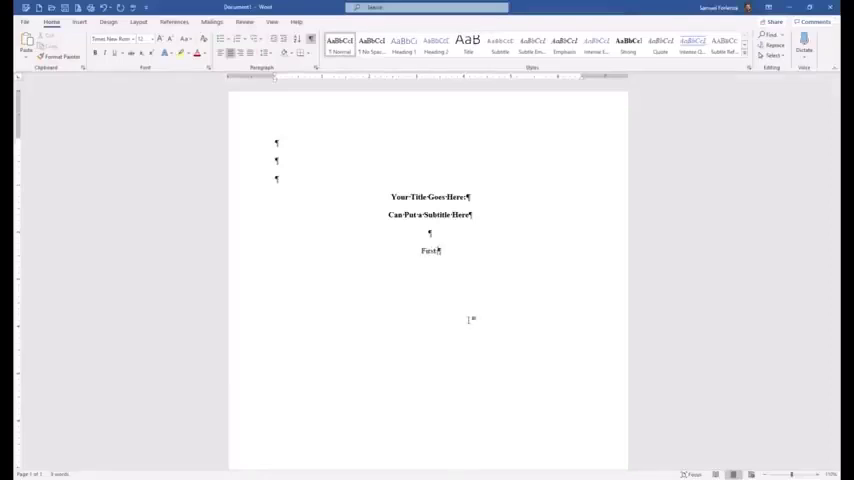
{"action": "type", "text": "M. Last"}
{"action": "type", "text": "Department of Psychology, Universit"}
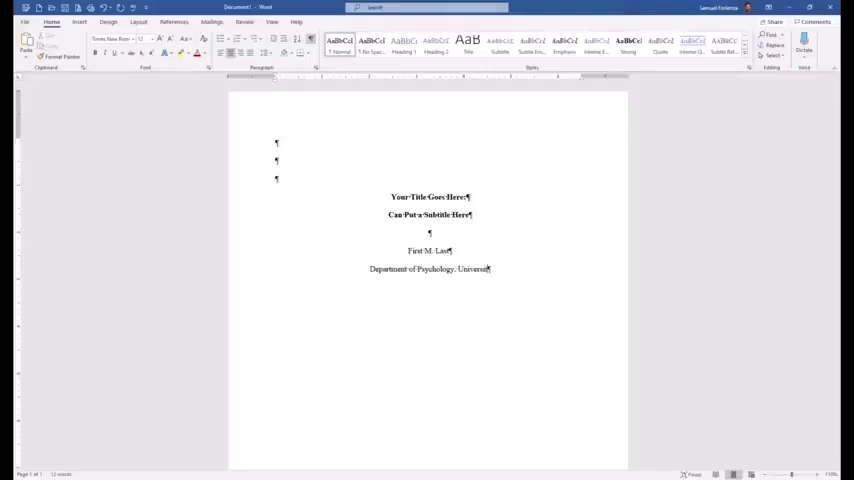
- Add the Psychology course line and begin the instructor line with 'Dr'
{"action": "type", "text": "Name"}
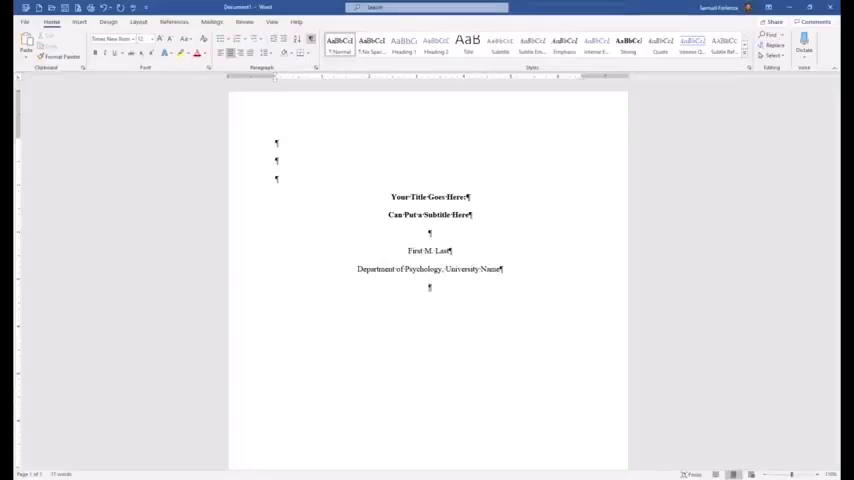
{"action": "type", "text": "PSY 101: Introduction to Py"}
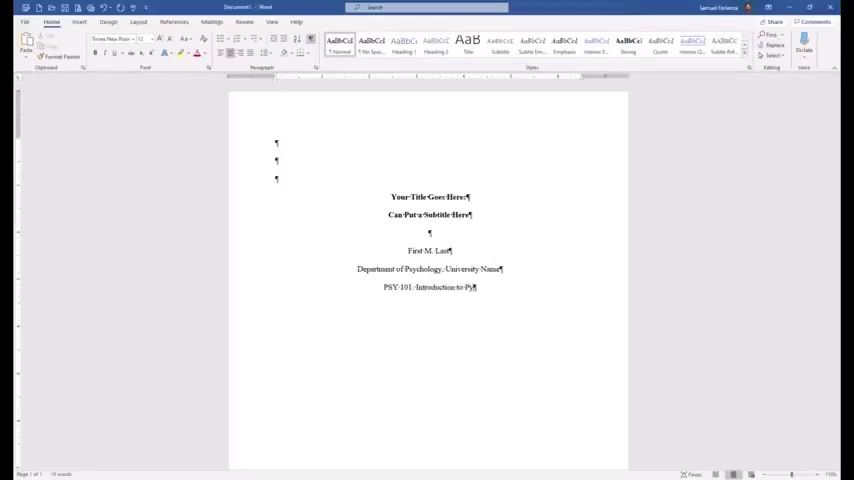
{"action": "type", "text": "chology"}
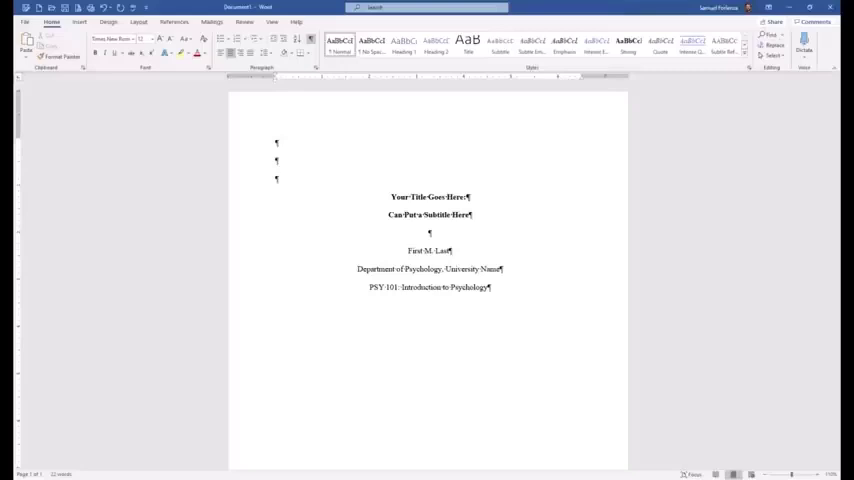
{"action": "left_click", "coordinate": [430, 304]}
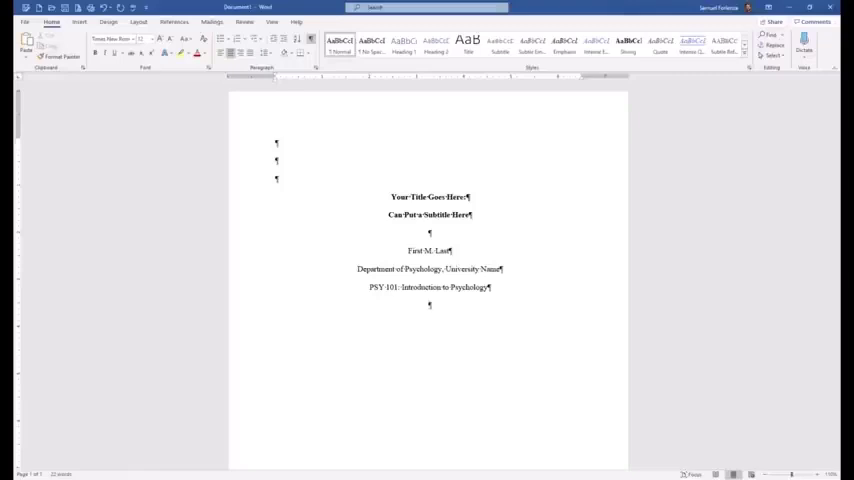
{"action": "type", "text": "DR"}
{"action": "type", "text": "October 1, 2020"}
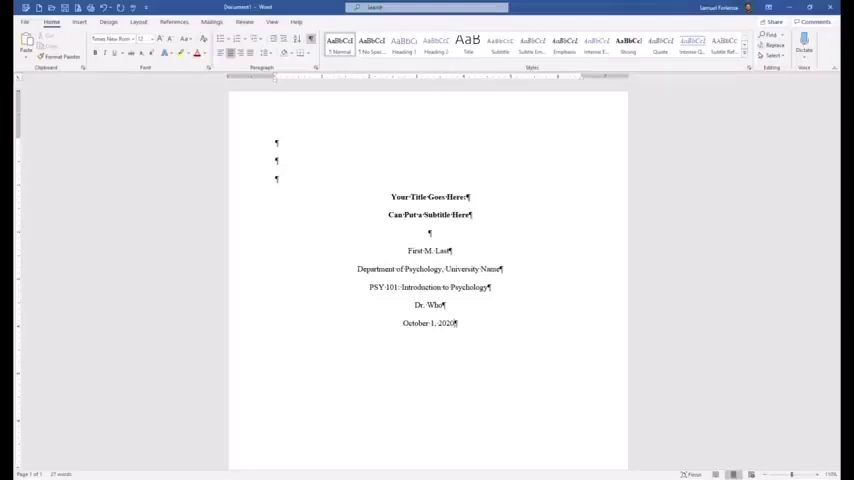
{"action": "mouse_move", "coordinate": [344, 218]}
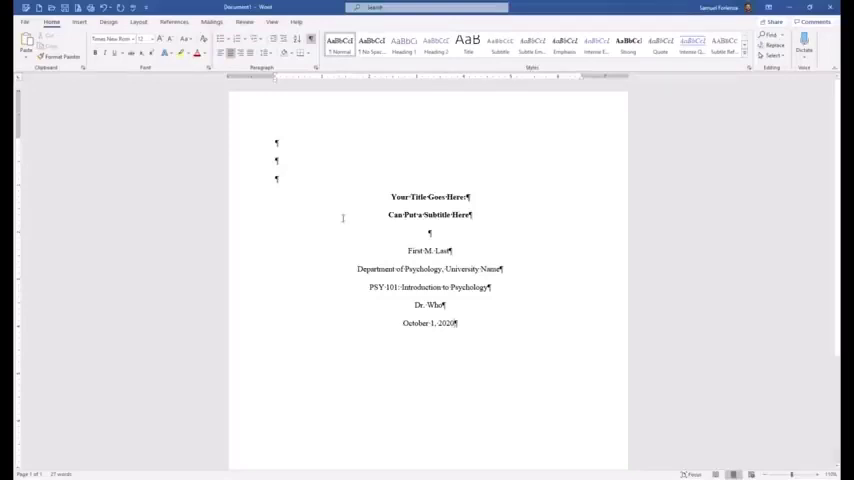
- Insert a Plain Number 3 page number at the top right of the page header
{"action": "left_click", "coordinate": [80, 22]}
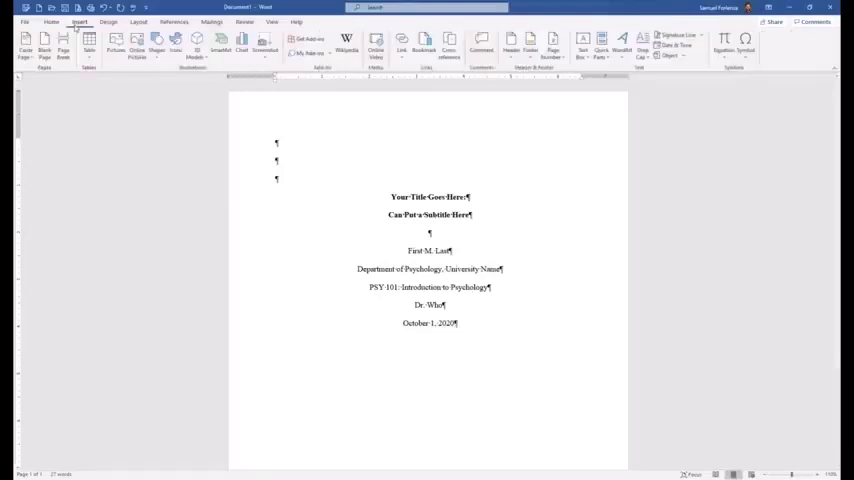
{"action": "left_click", "coordinate": [552, 48]}
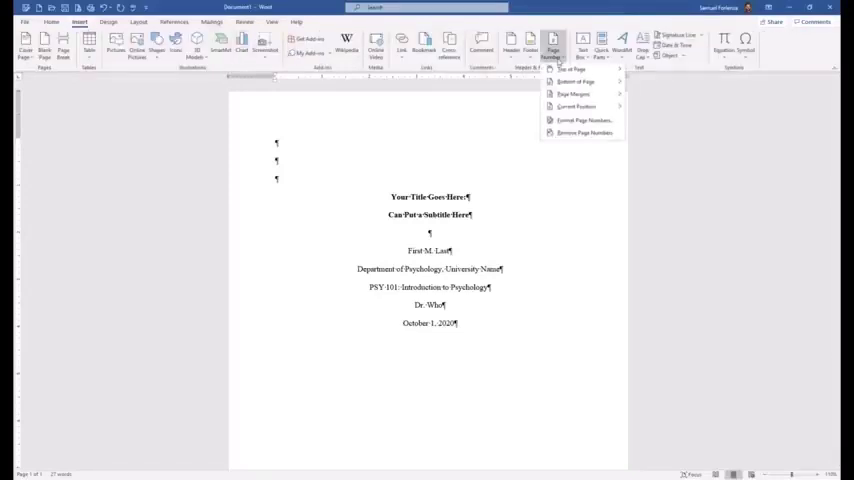
{"action": "left_click", "coordinate": [572, 68]}
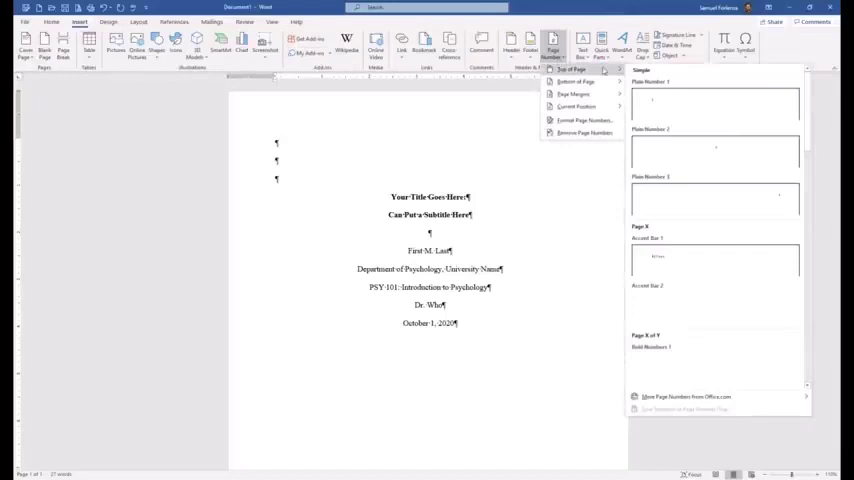
{"action": "mouse_move", "coordinate": [684, 200]}
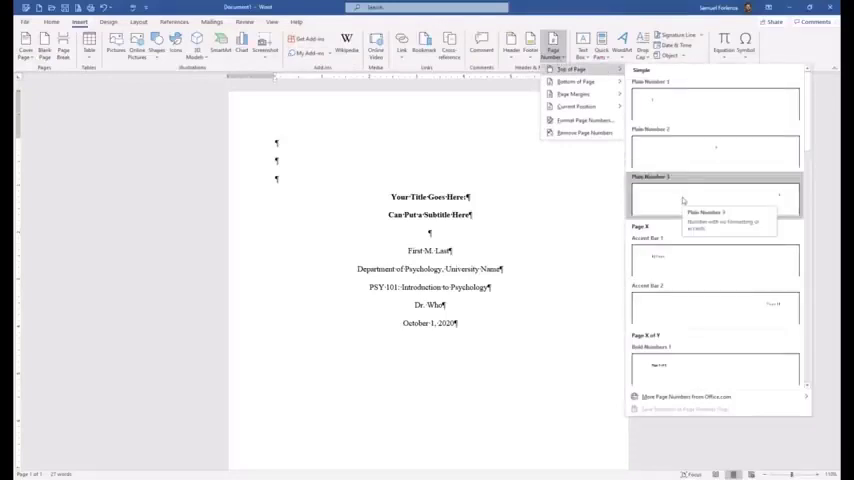
{"action": "left_click", "coordinate": [716, 196]}
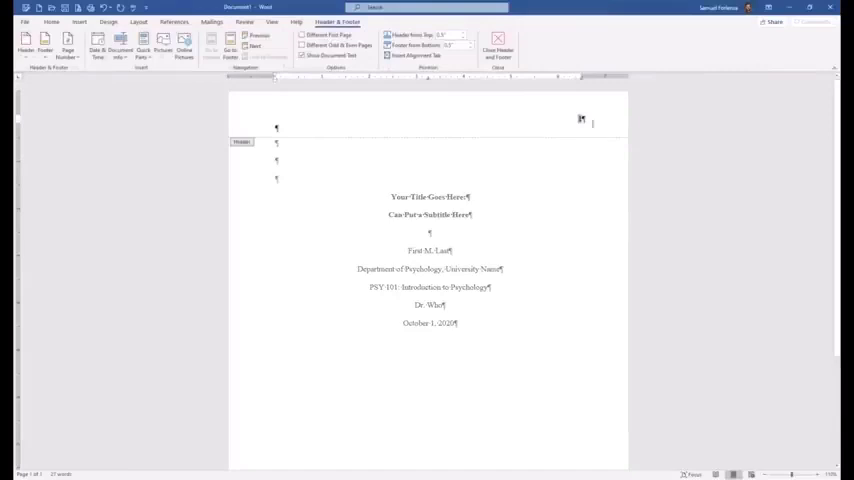
{"action": "mouse_move", "coordinate": [558, 228]}
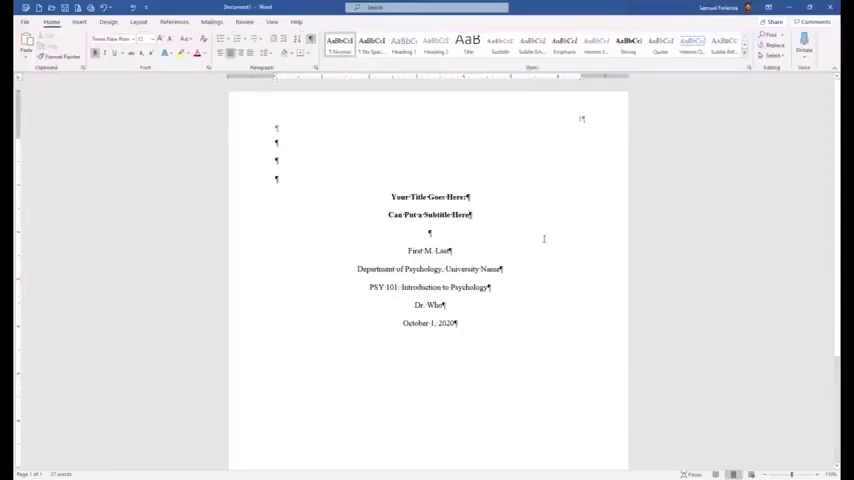
{"action": "mouse_move", "coordinate": [524, 348]}
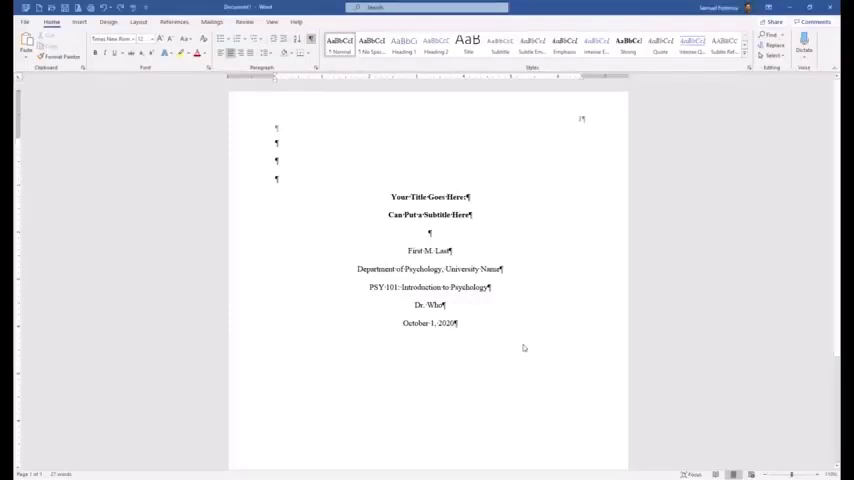
- Scroll down to the date line to end the title page with a page break
{"action": "scroll", "scroll_direction": "down", "scroll_amount": 3}
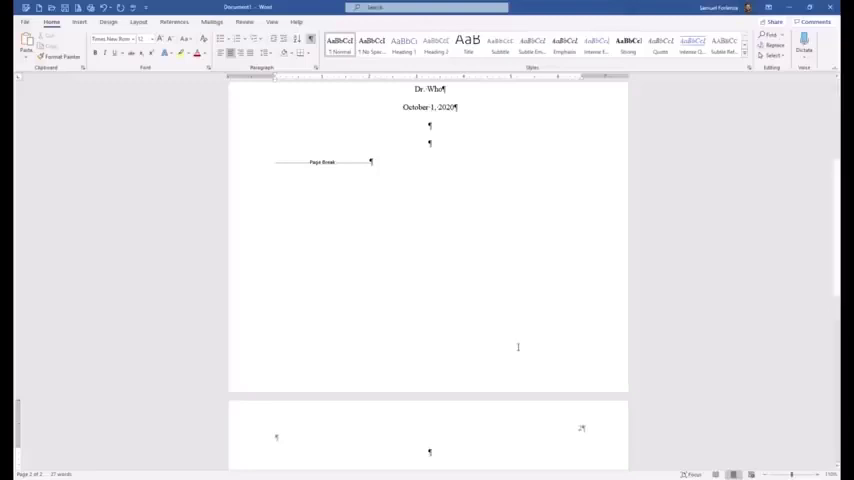
- Select text on the new body page to begin placing the main body paragraphs
{"action": "scroll", "scroll_direction": "up", "scroll_amount": 3}
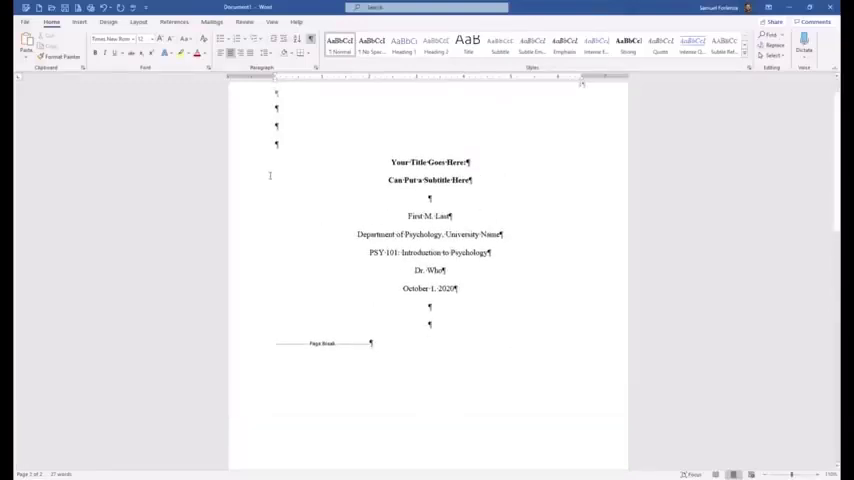
{"action": "left_click_drag", "start_coordinate": [392, 162], "coordinate": [472, 184]}
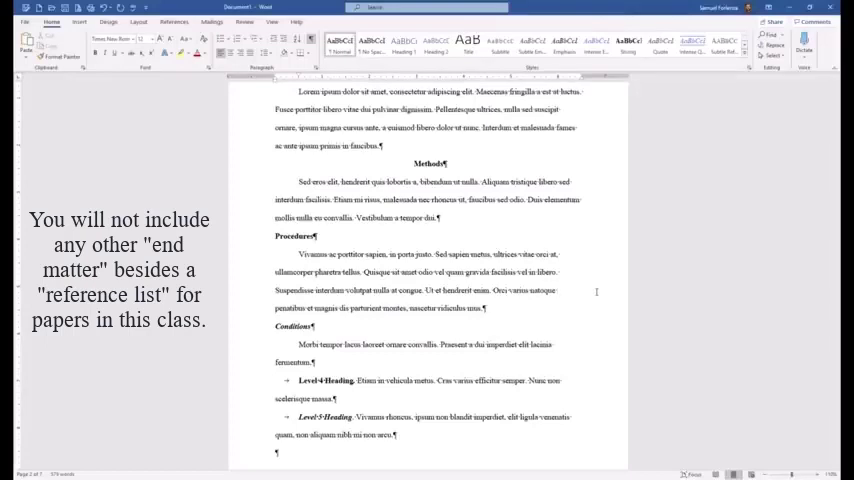
{"action": "scroll", "scroll_direction": "down", "scroll_amount": 3}
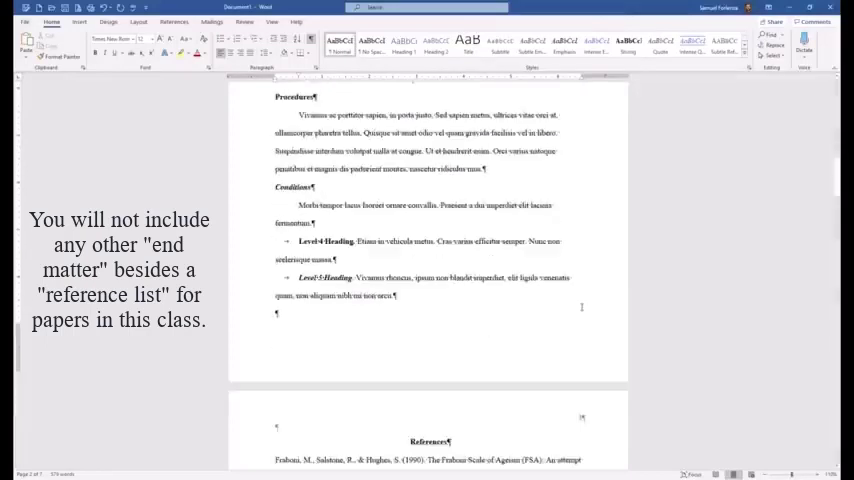
{"action": "scroll", "scroll_direction": "down", "scroll_amount": 3}
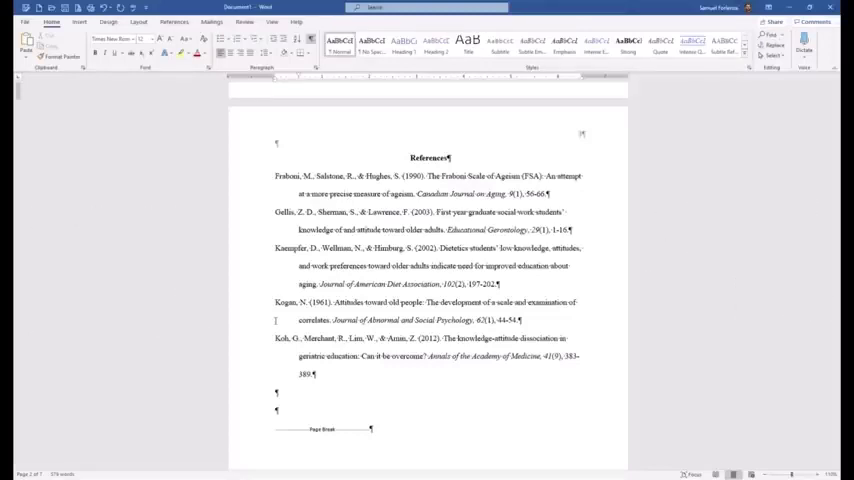
{"action": "scroll", "scroll_direction": "down", "scroll_amount": 3}
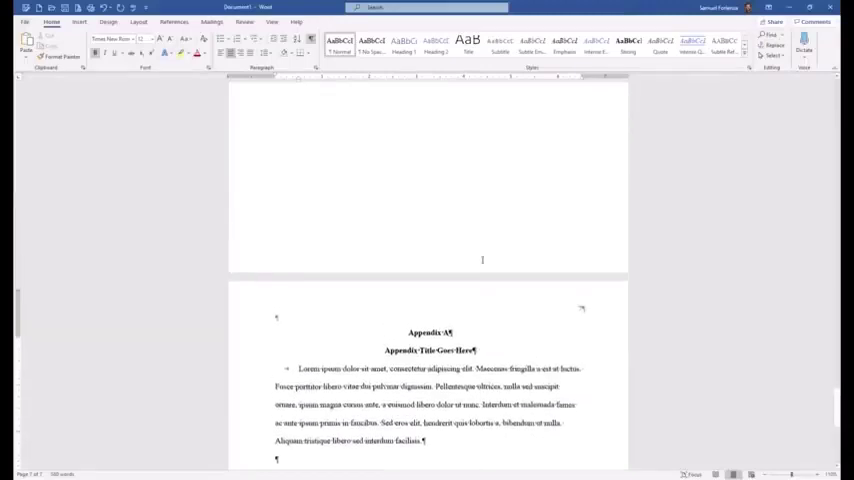
{"action": "scroll", "scroll_direction": "up", "scroll_amount": 3}
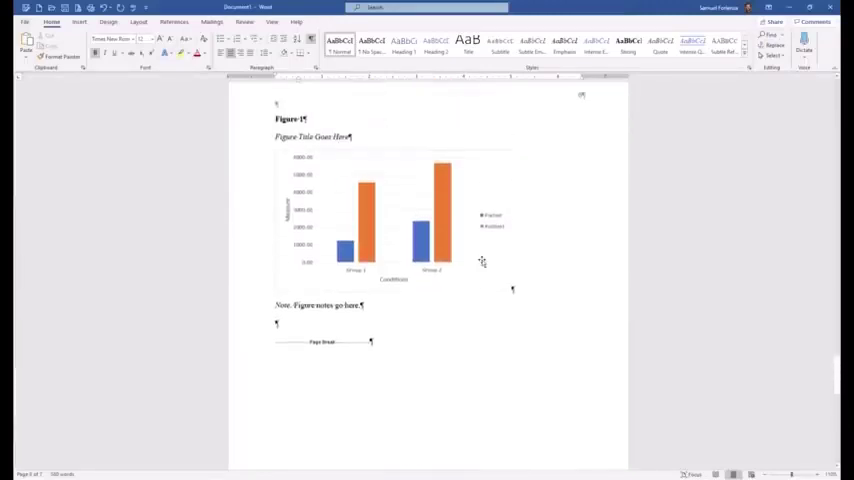
{"action": "scroll", "scroll_direction": "down", "scroll_amount": 3}
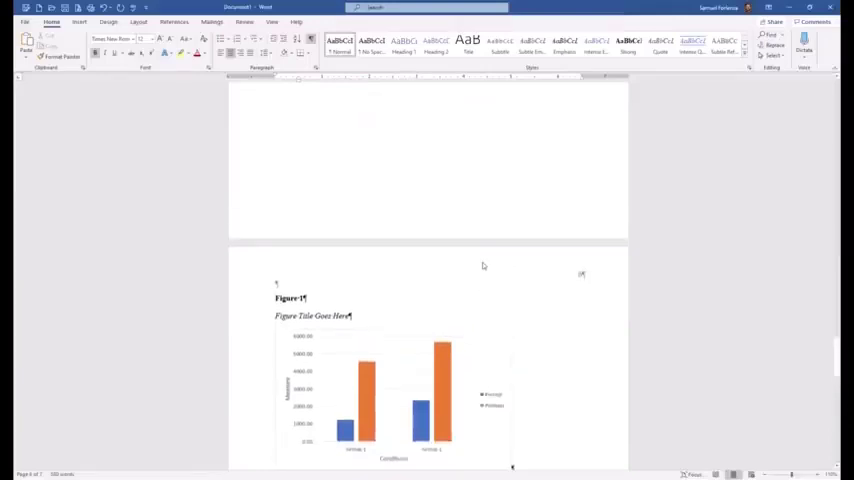
{"action": "scroll", "scroll_direction": "up", "scroll_amount": 3}
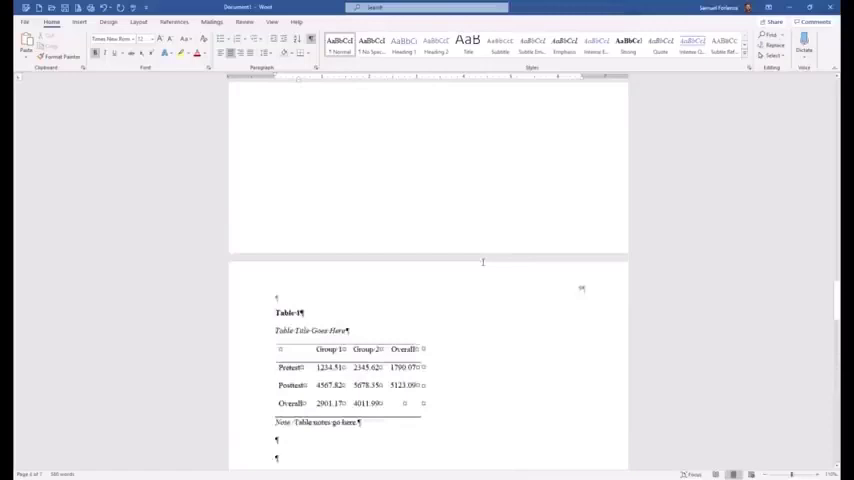
{"action": "scroll", "scroll_direction": "up", "scroll_amount": 3}
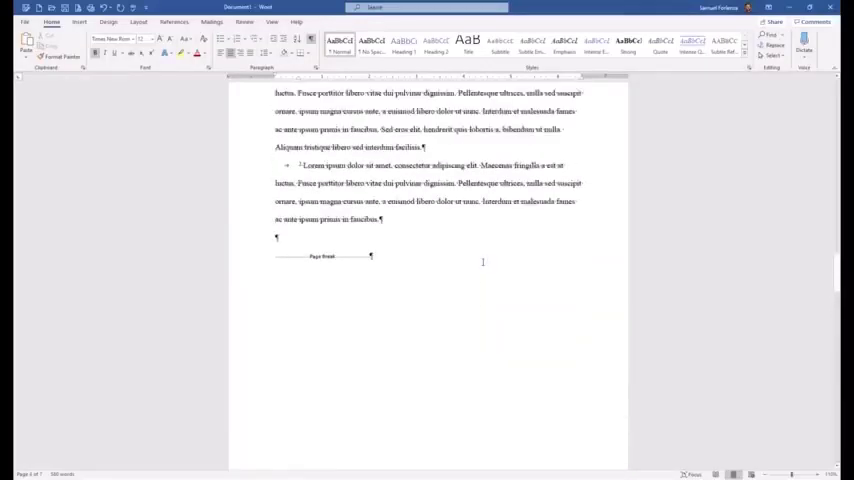
{"action": "scroll", "scroll_direction": "down", "scroll_amount": 3}
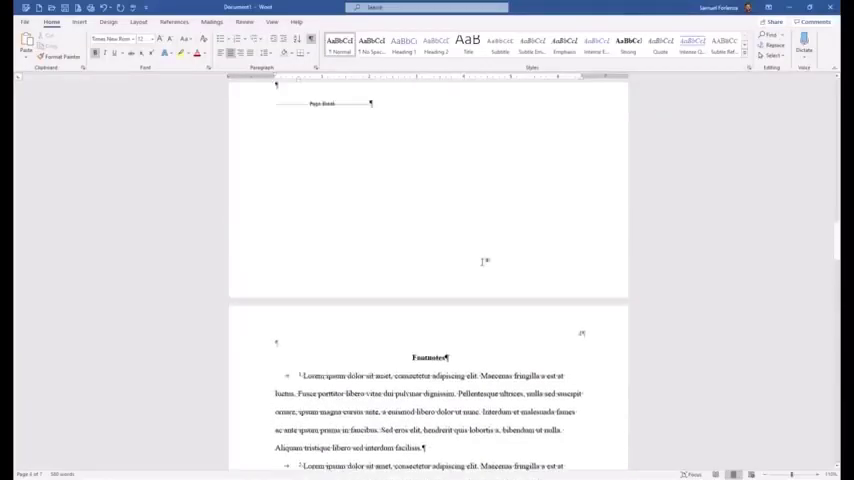